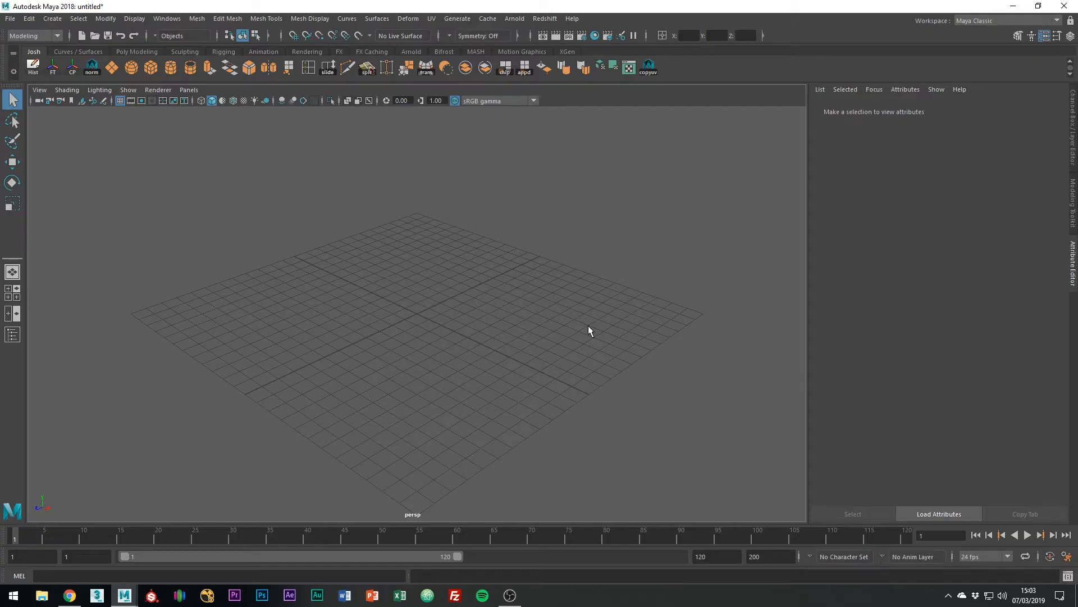
mouse_move(572, 314)
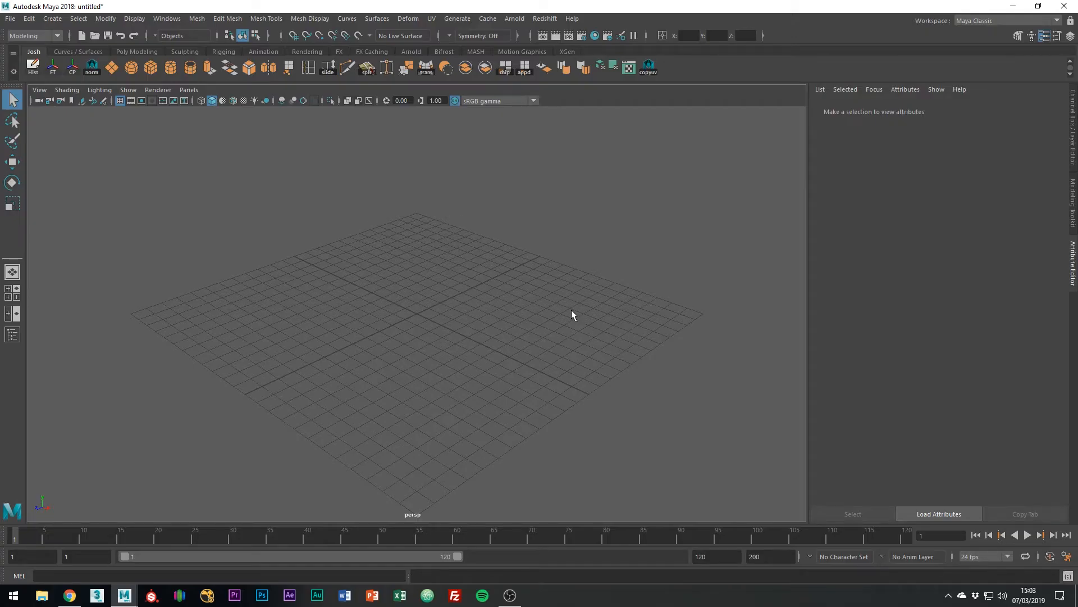
mouse_move(572, 312)
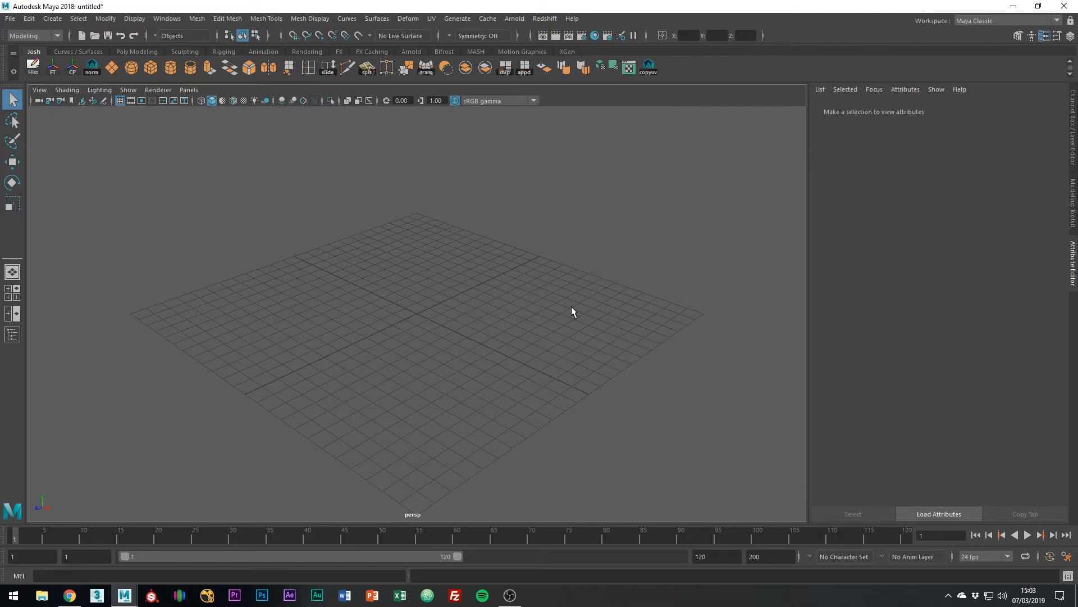
mouse_move(455, 319)
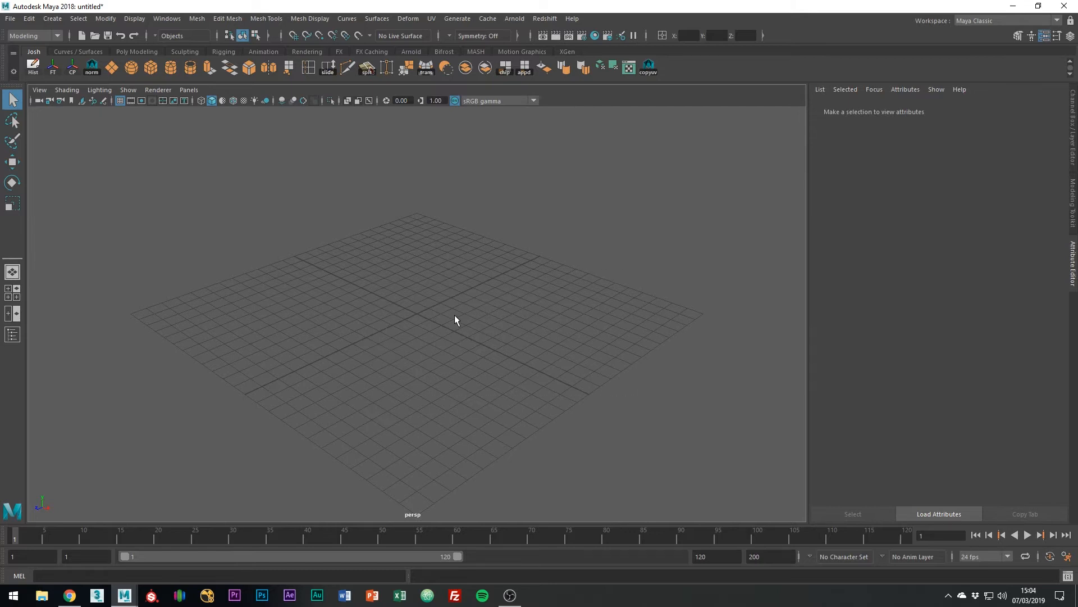
- Open Maya Preferences from the Windows menu on the Files/Projects category
left_click(167, 18)
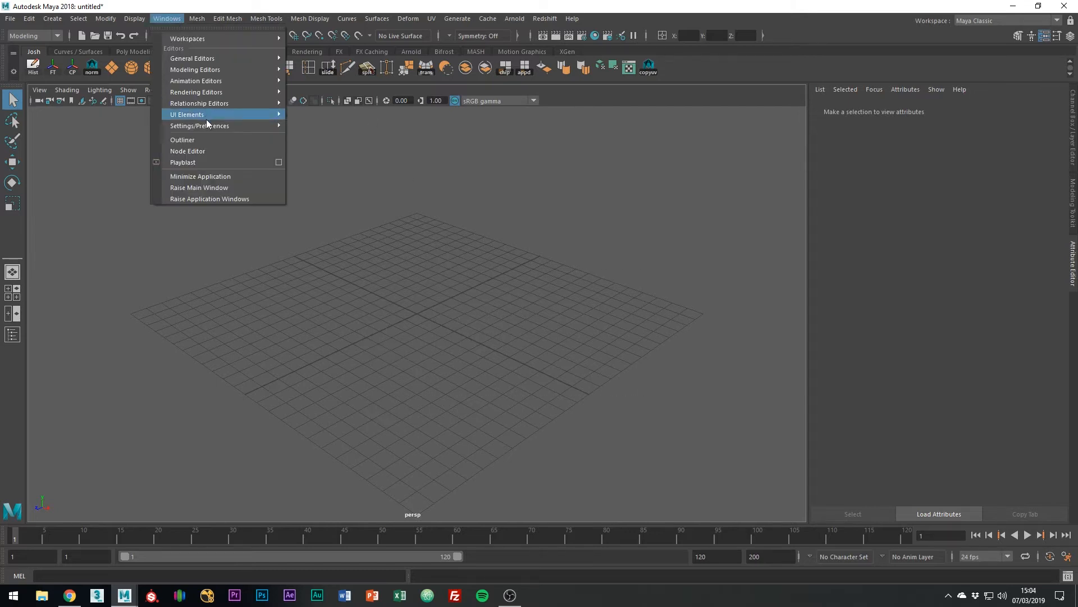
left_click(200, 126)
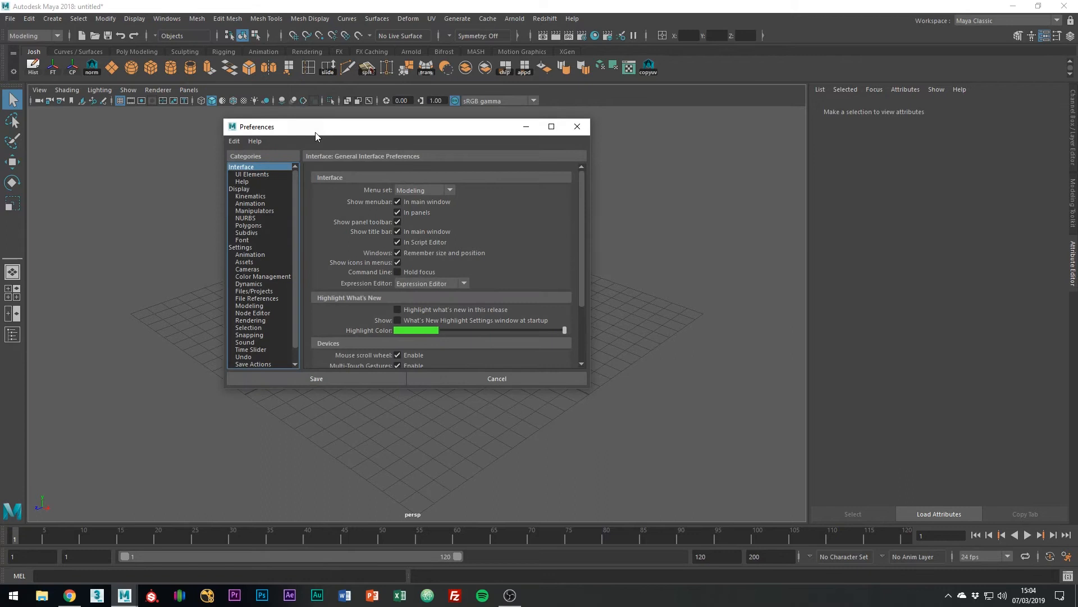
mouse_move(263, 296)
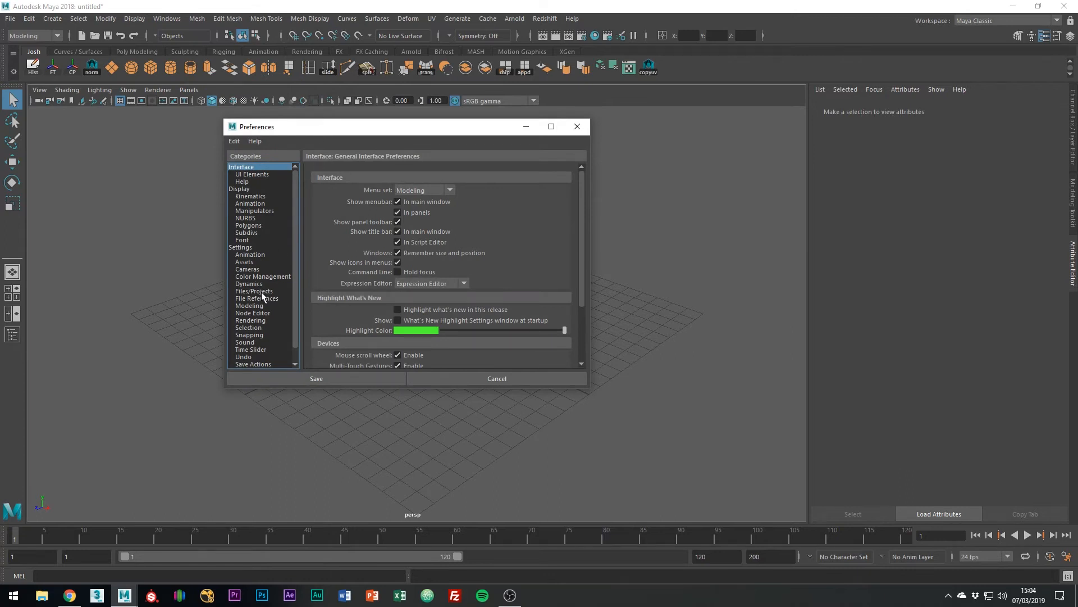
left_click(253, 290)
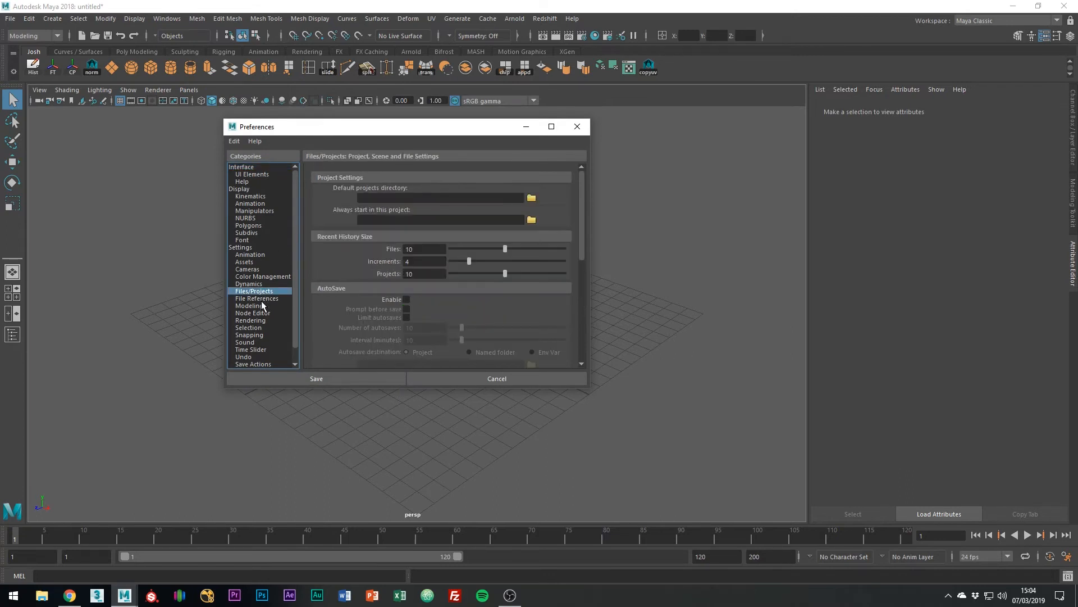
mouse_move(358, 268)
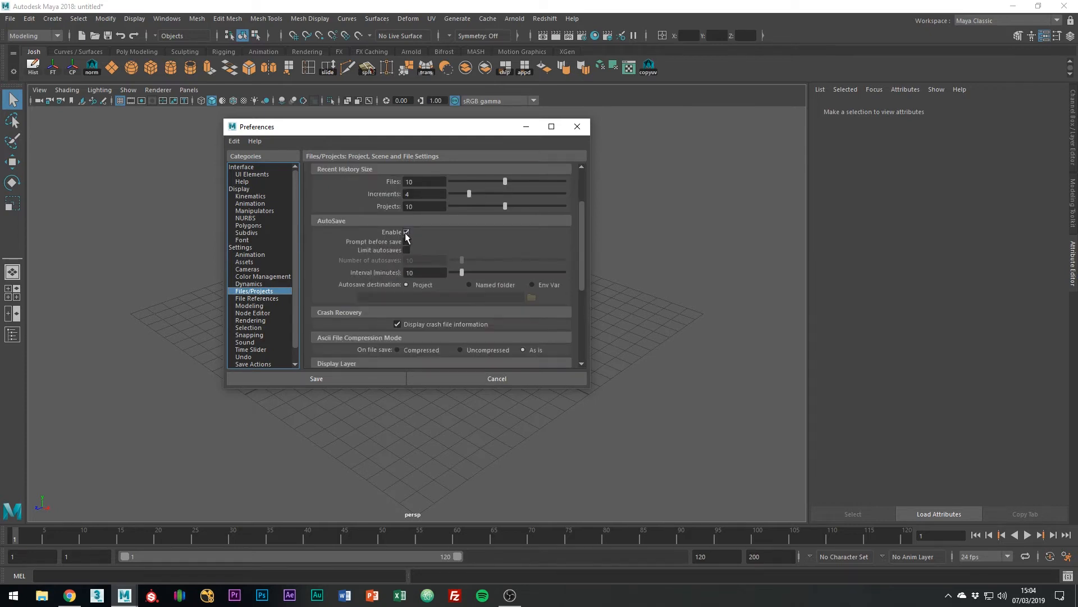
- Enable AutoSave, tick Limit autosaves, and drag the Number of autosaves slider
left_click(406, 232)
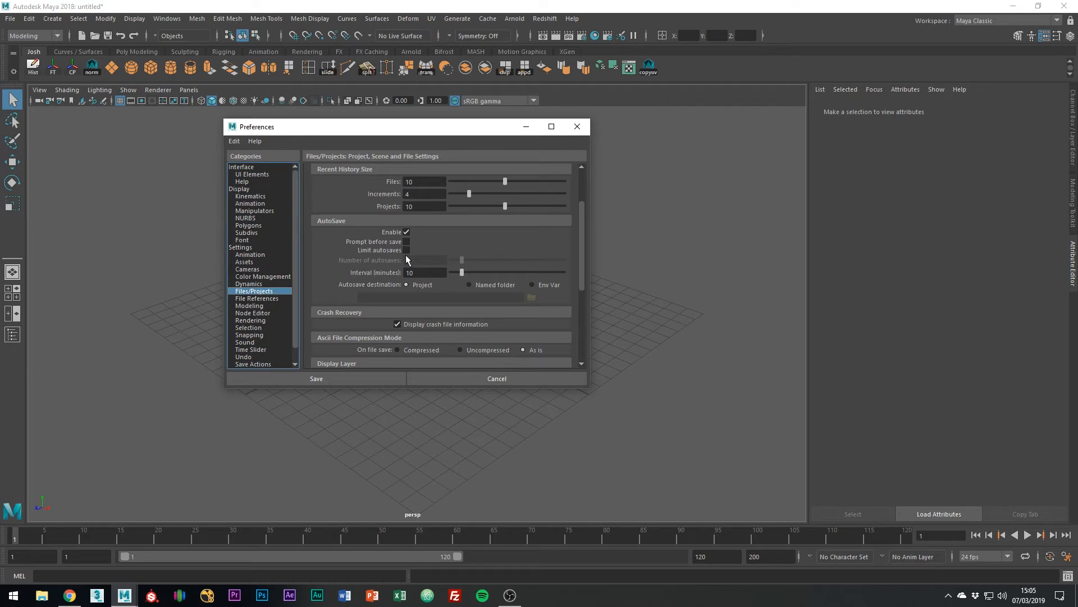
left_click(406, 250)
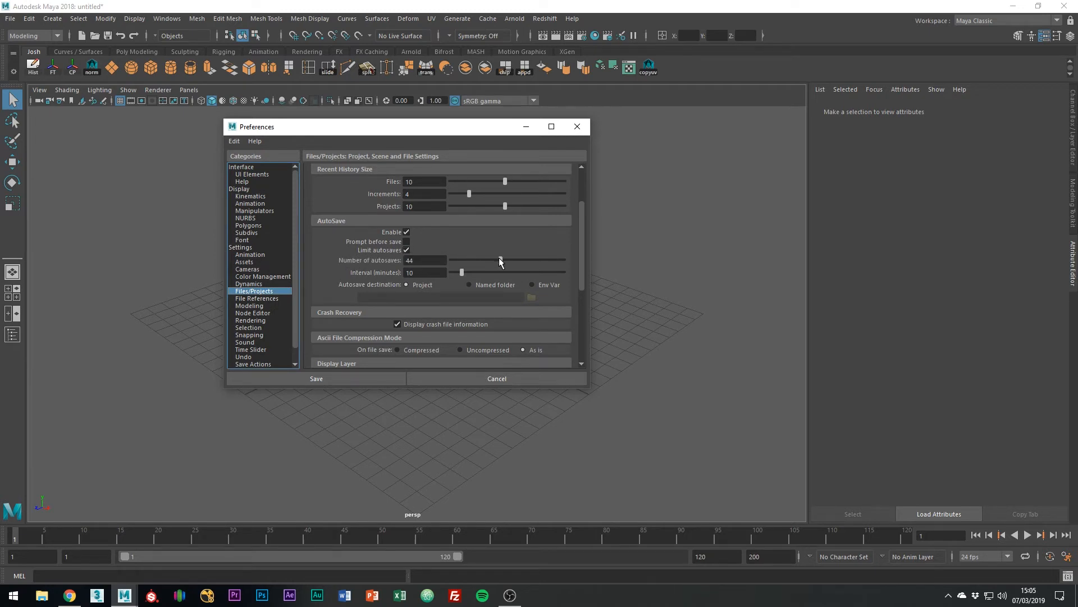
left_click_drag(500, 260, 459, 260)
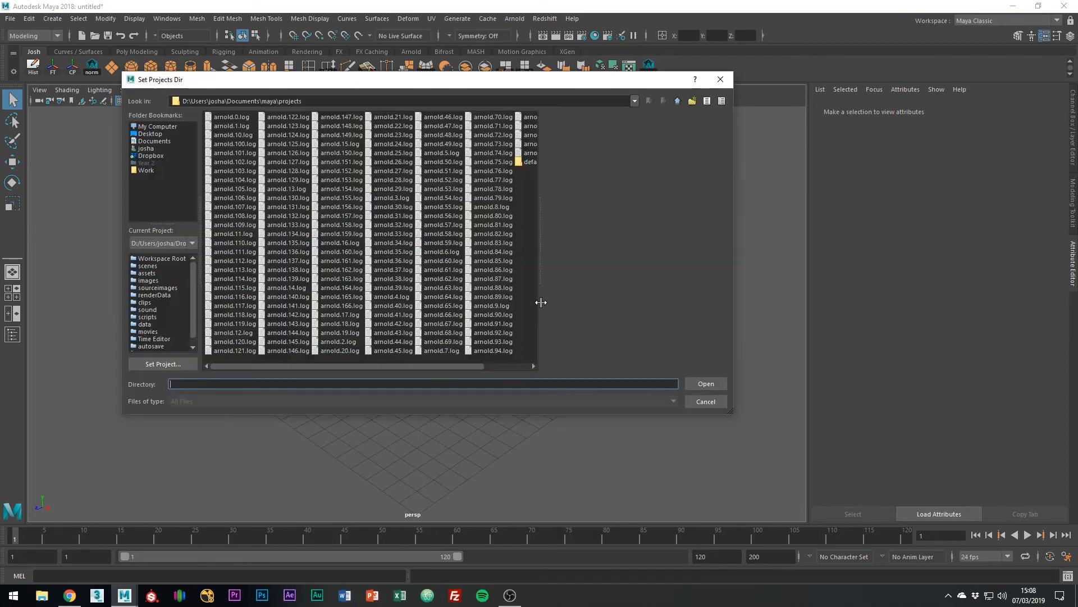
- Dismiss the Set Projects Dir browser and save the preferences
left_click(149, 134)
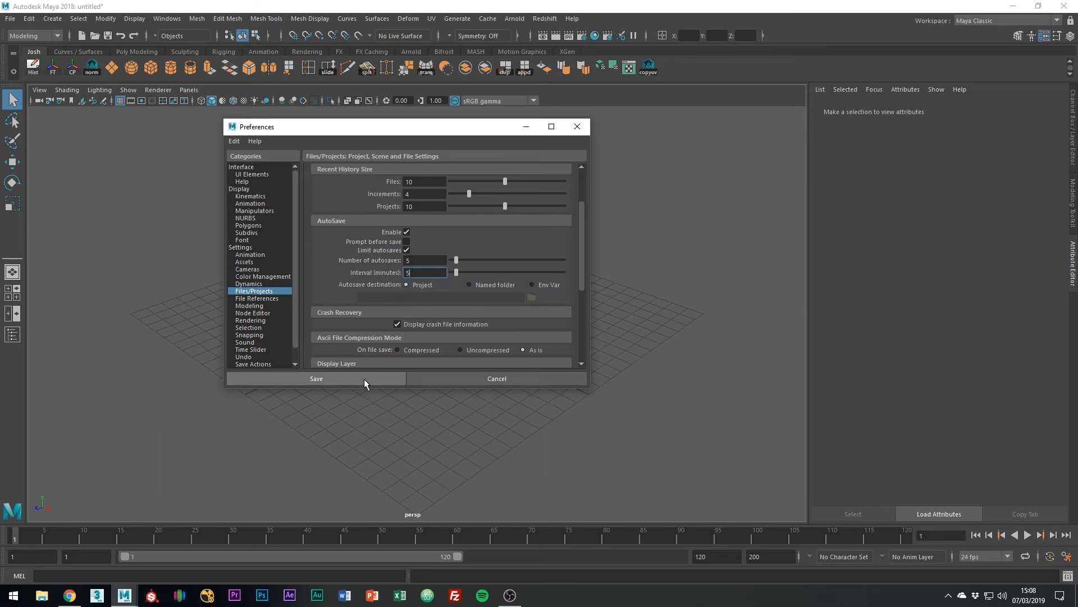
left_click(317, 378)
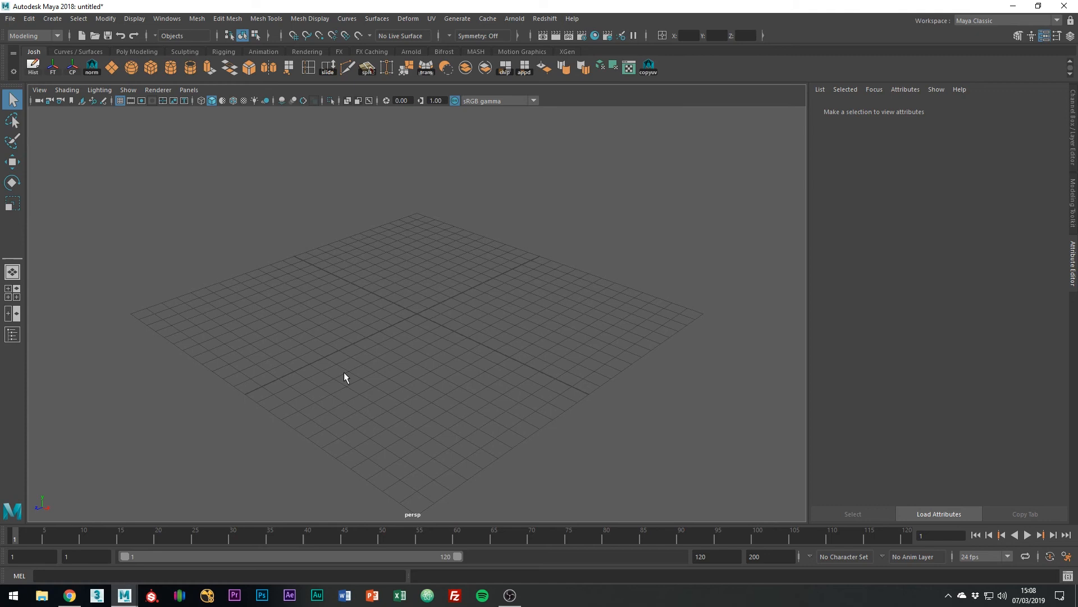